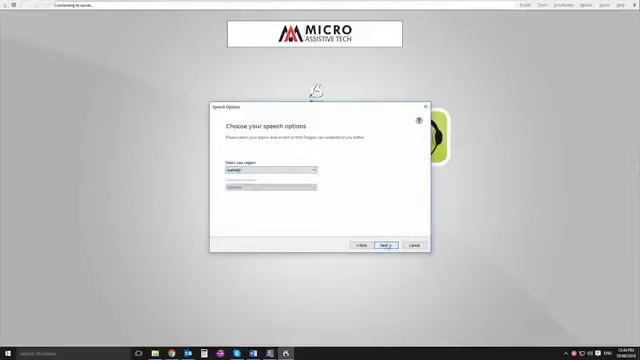
# Step: Accept the speech region on Speech Options and keep the listed audio headset device
pyautogui.click(388, 245)
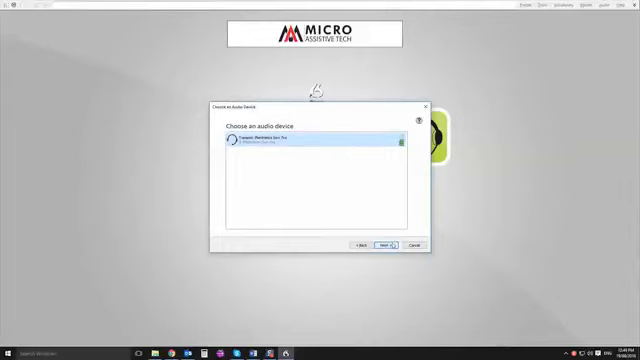
pyautogui.click(390, 245)
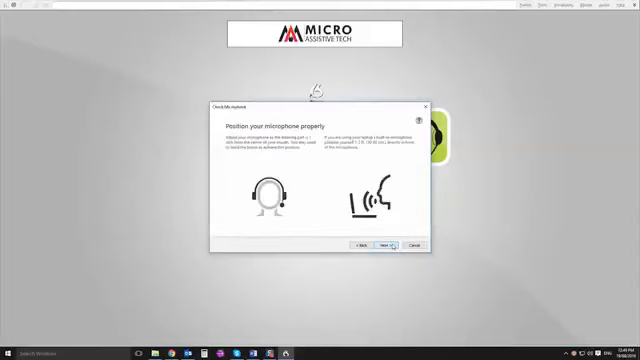
# Step: Skip the positioning advice, then continue once reading the passage marks the check Complete
pyautogui.click(386, 245)
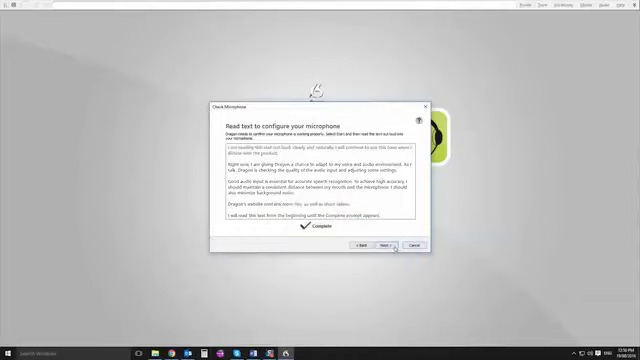
pyautogui.click(387, 245)
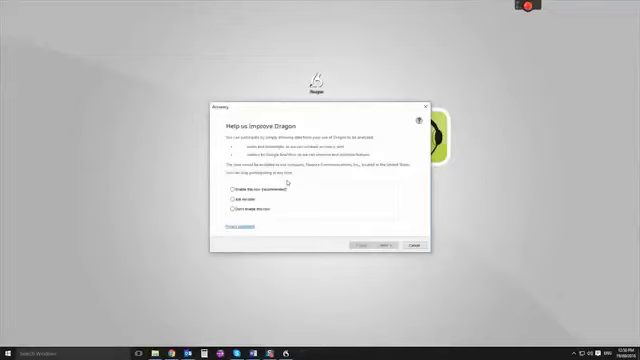
# Step: Confirm the data-sharing choice and finish on the 'Dragon is ready for you!' page
pyautogui.click(383, 243)
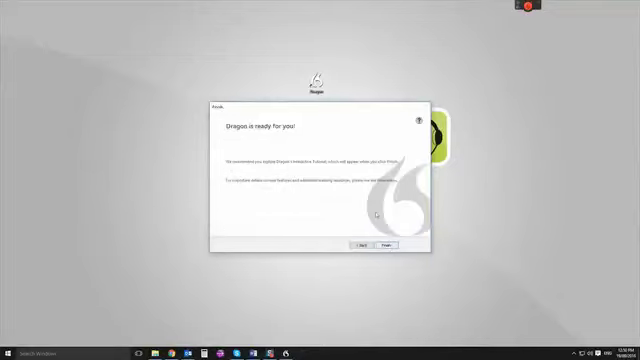
pyautogui.click(389, 243)
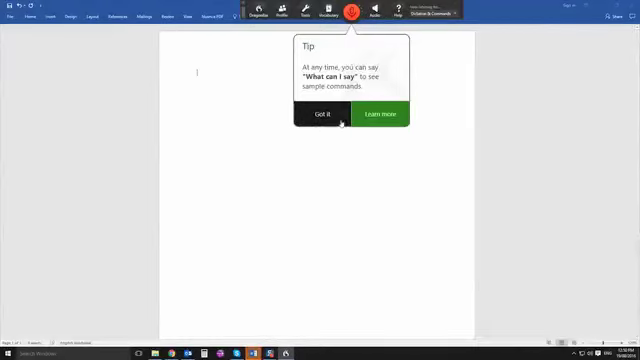
# Step: Dismiss the sample-commands tip, then dictate 'Dragon professional 15 has just been released worldwide.'
pyautogui.click(321, 114)
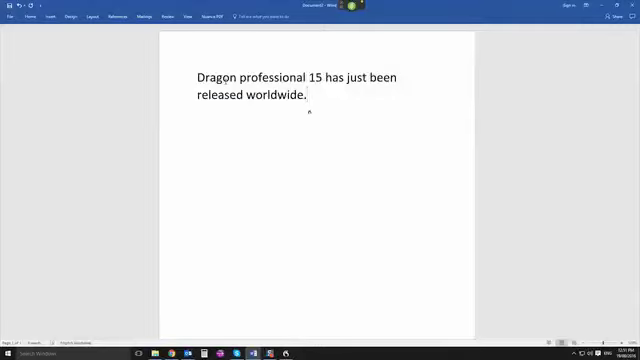
# Step: Dictate that it has new features and uses technology called "deep learning"
pyautogui.write('It has a number of new features')
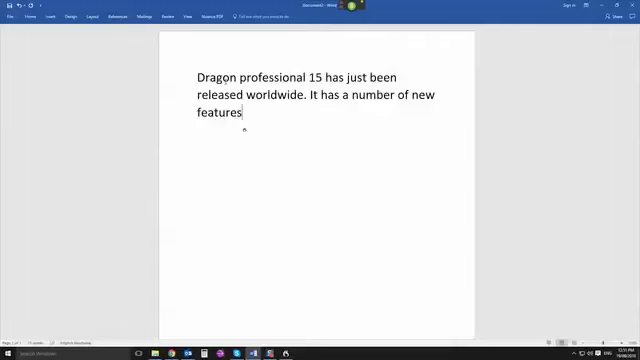
pyautogui.write('and uses technology called')
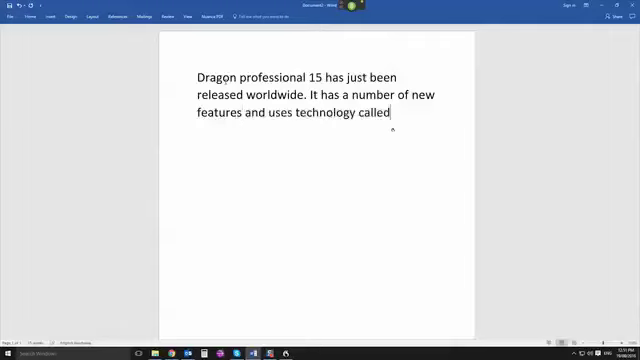
pyautogui.write('"deep learning"')
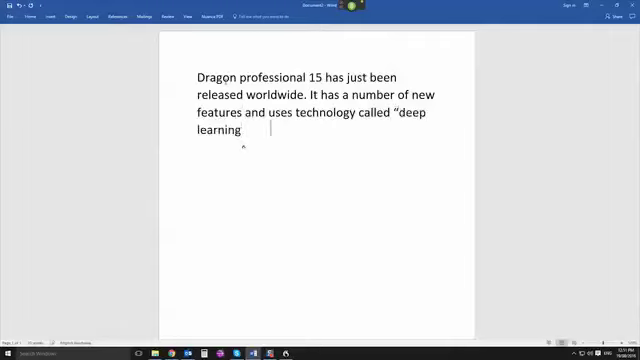
pyautogui.write('” to significantly improve the')
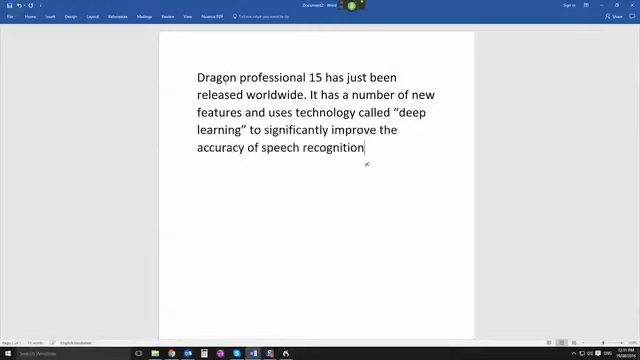
pyautogui.write('.')
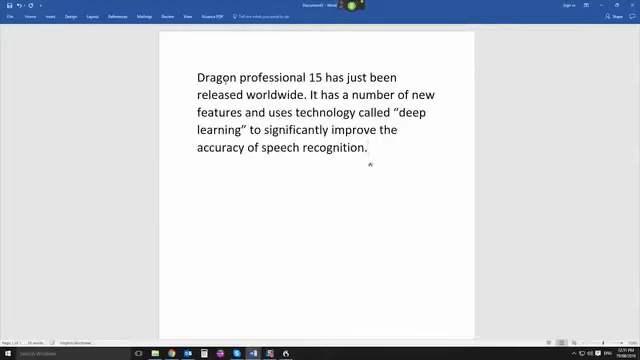
# Step: Dictate Nuance's investment and the PC and Mac version names, ending 'version 6.'
pyautogui.write('Nuance Communications has invested')
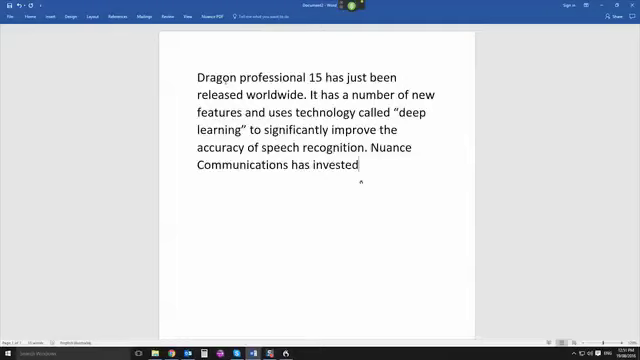
pyautogui.write('a significant amount of time and money in improving this latest version of Dragon.')
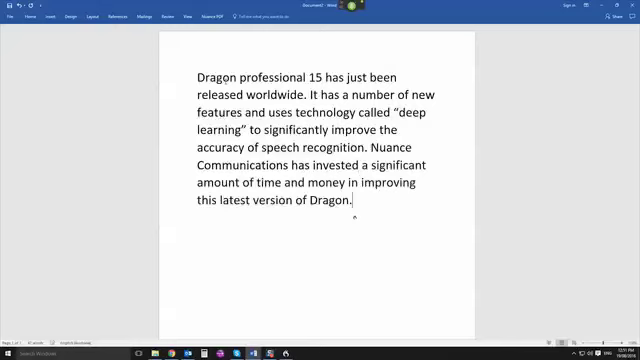
pyautogui.write('There are updates for the PC version called')
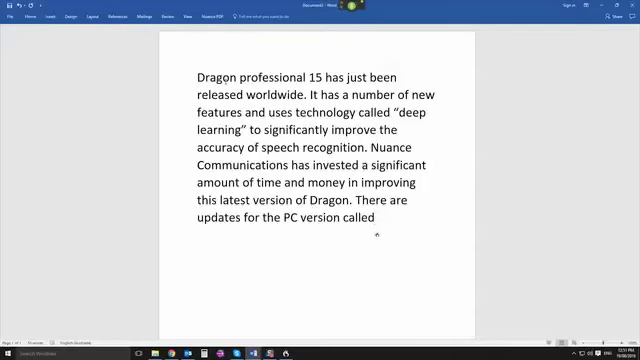
pyautogui.write('Dragon Professional Individual 15 and the Mac version called')
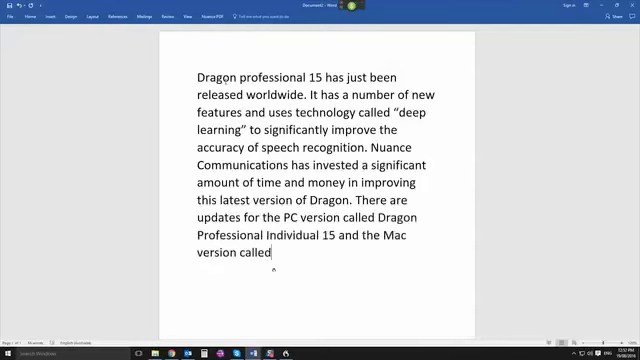
pyautogui.write('Dragon Professional Individual for Mac')
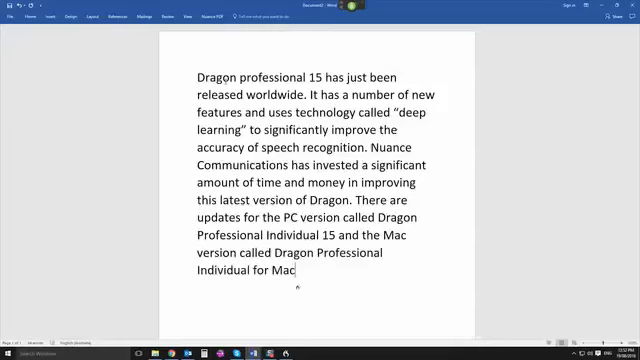
pyautogui.write('version 6.')
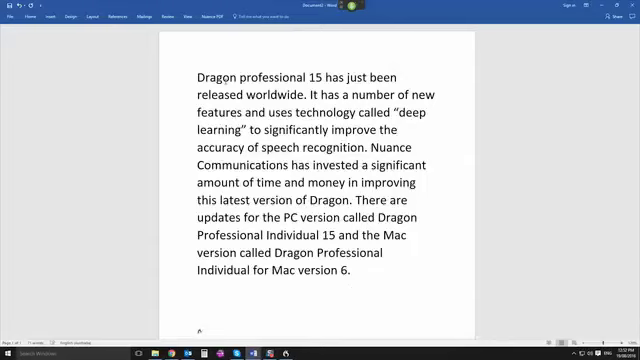
# Step: Dictate the accuracy remarks, from 'I have to say,' to 'like I am right now.'
pyautogui.write('I have to say,')
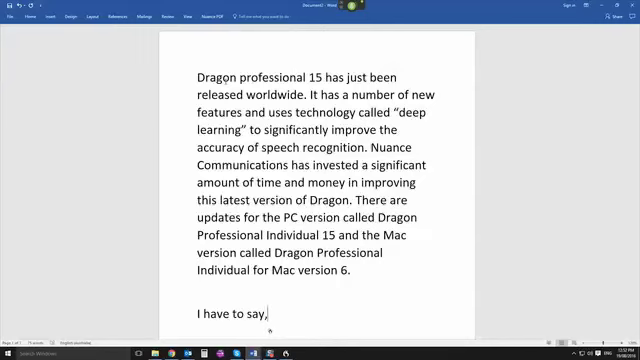
pyautogui.write("this is pretty impressive accuracy considering I've done no voice training whatsoever.")
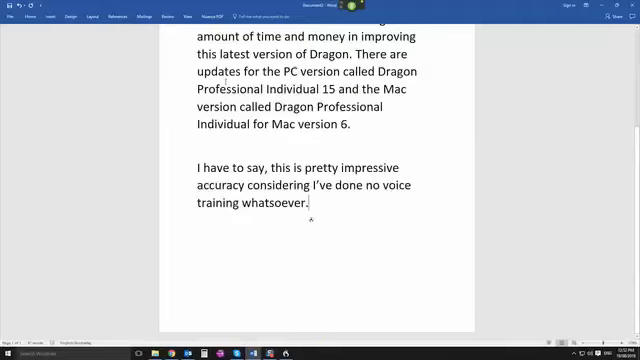
pyautogui.write("So this is about what you'd expect using the program with a reasonable headset")
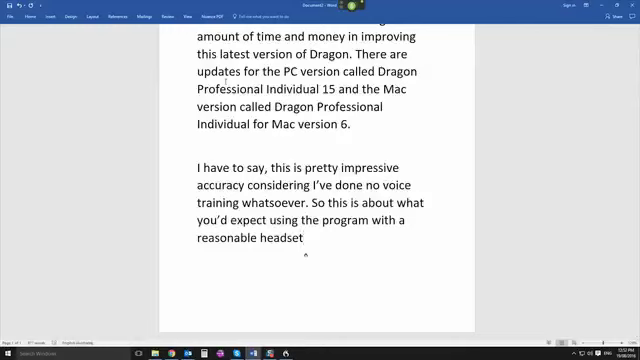
pyautogui.write('with no training whatsoever provided you can dictate')
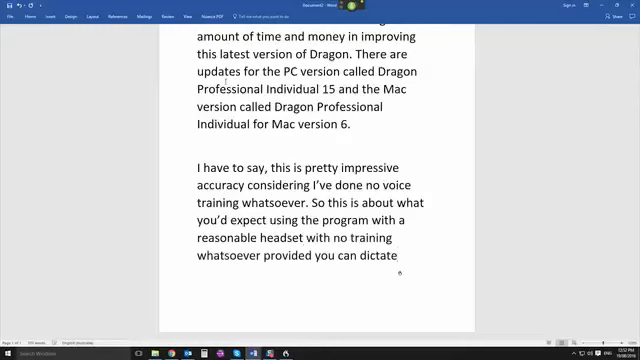
pyautogui.write('in a basic fashion')
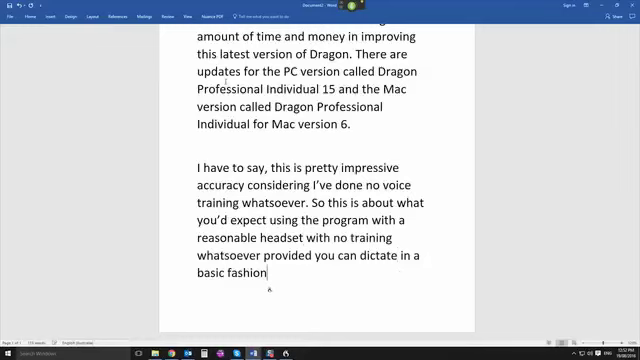
pyautogui.write('like I am right now.')
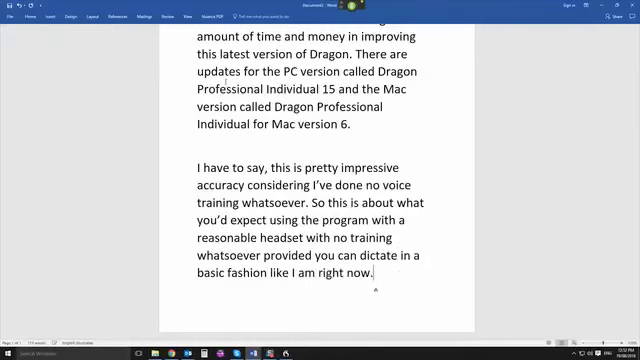
pyautogui.scroll(-3)
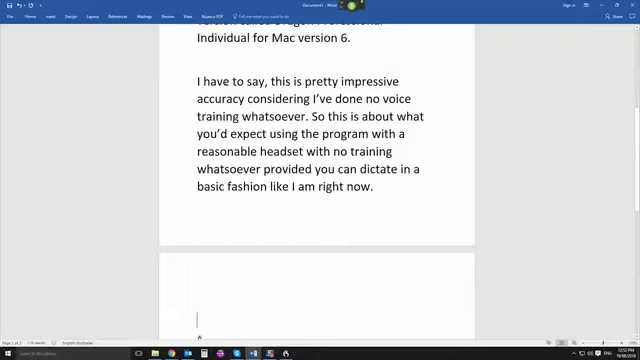
# Step: Dictate the contact-us sentence and add Voicerecognition.com.au without the space, in bold
pyautogui.write('Do you have any further questions please contact us via our website')
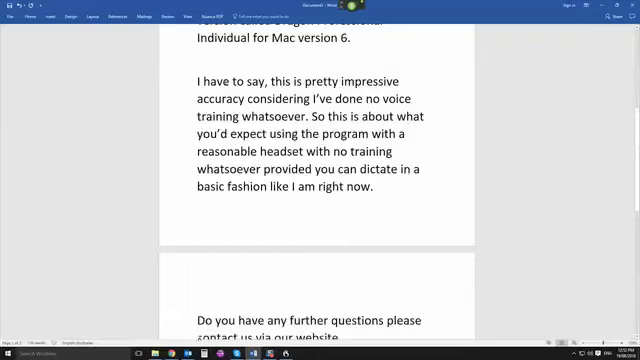
pyautogui.scroll(-3)
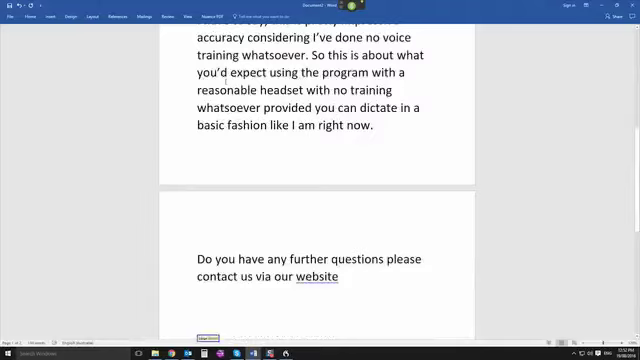
pyautogui.scroll(-3)
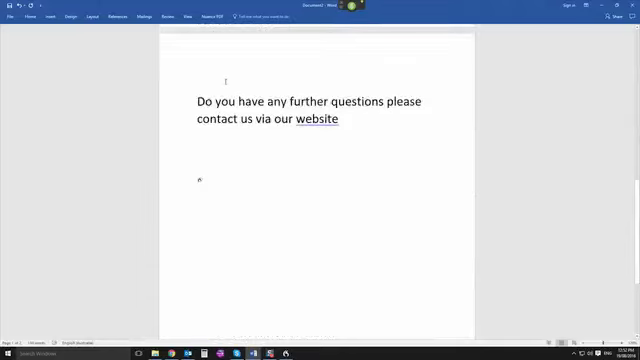
pyautogui.write('Voice recognition.com.au')
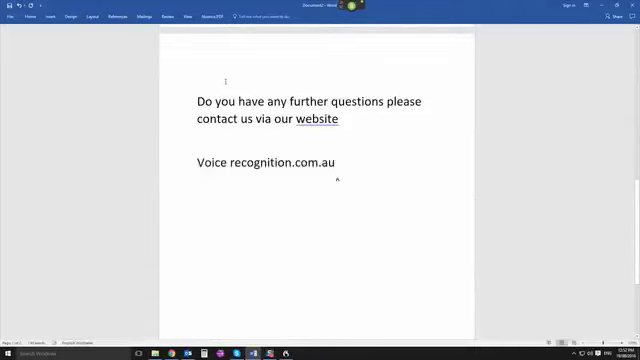
pyautogui.press('Backspace')
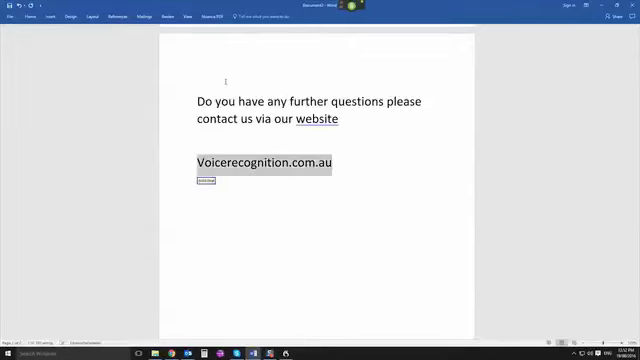
pyautogui.click(340, 178)
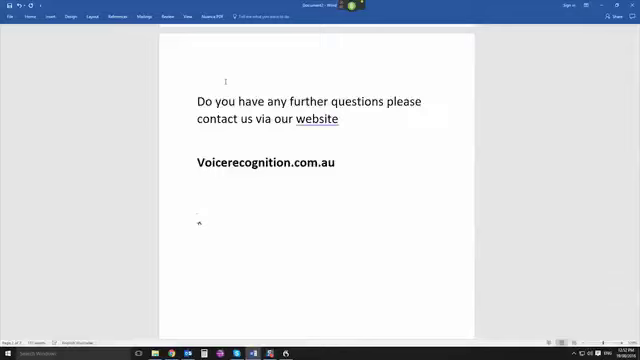
pyautogui.write('You can also call us in Australia on')
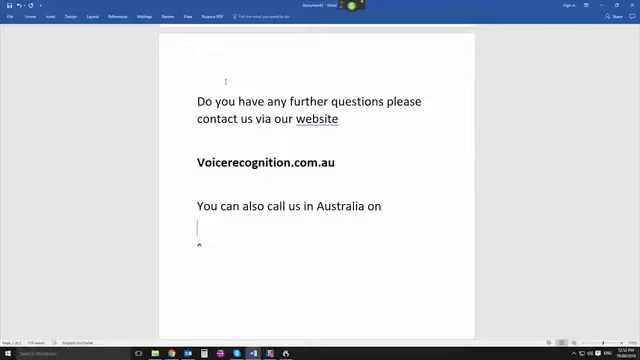
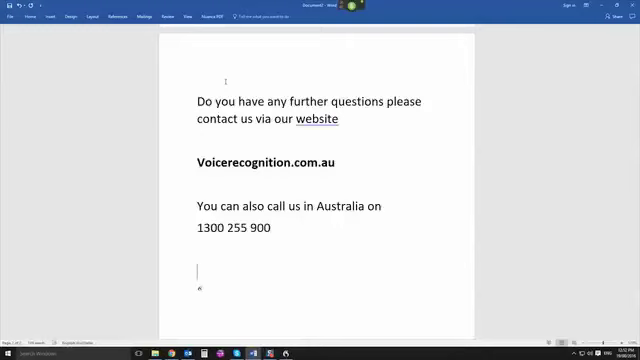
pyautogui.write('I look forward to speaking with you')
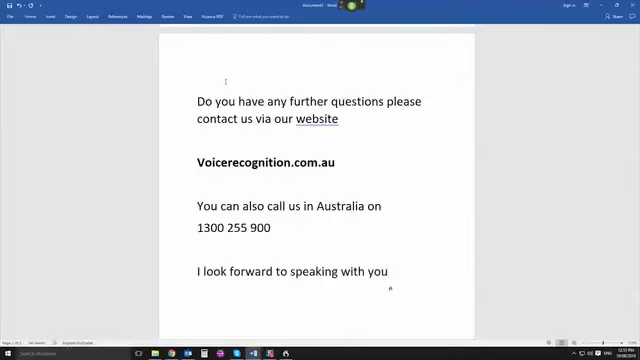
pyautogui.write('Russell')
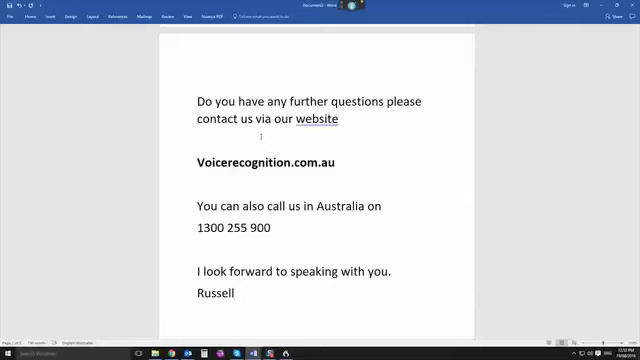
pyautogui.scroll(-3)
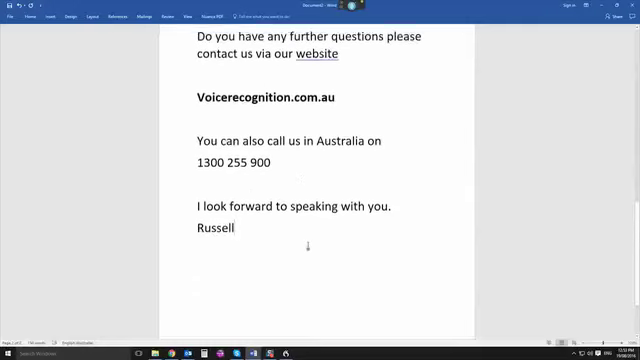